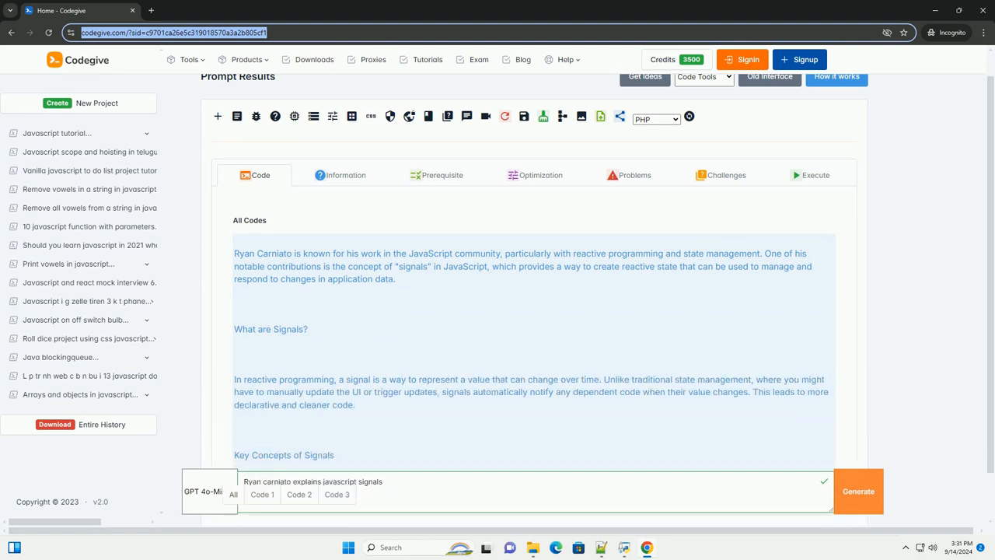
scroll("down", 3)
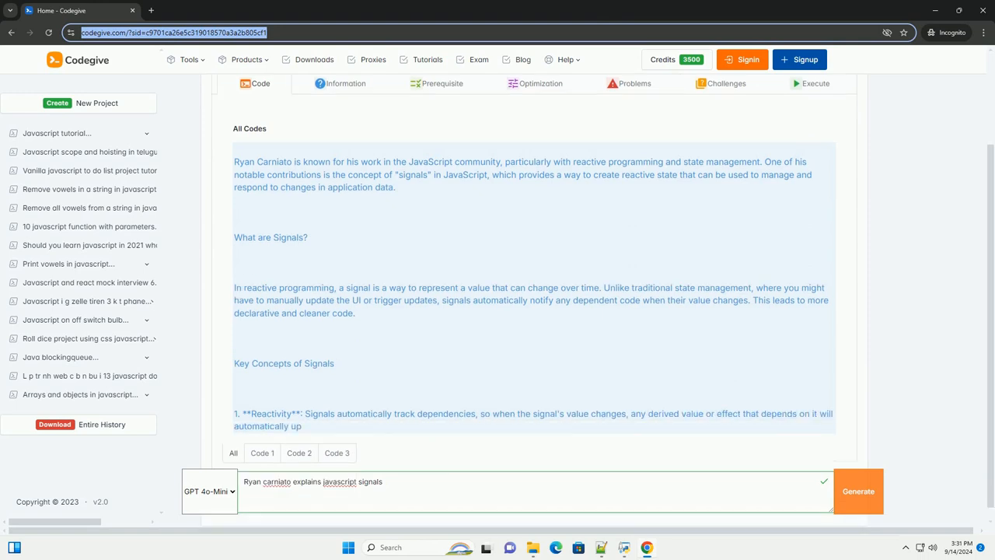
scroll("down", 3)
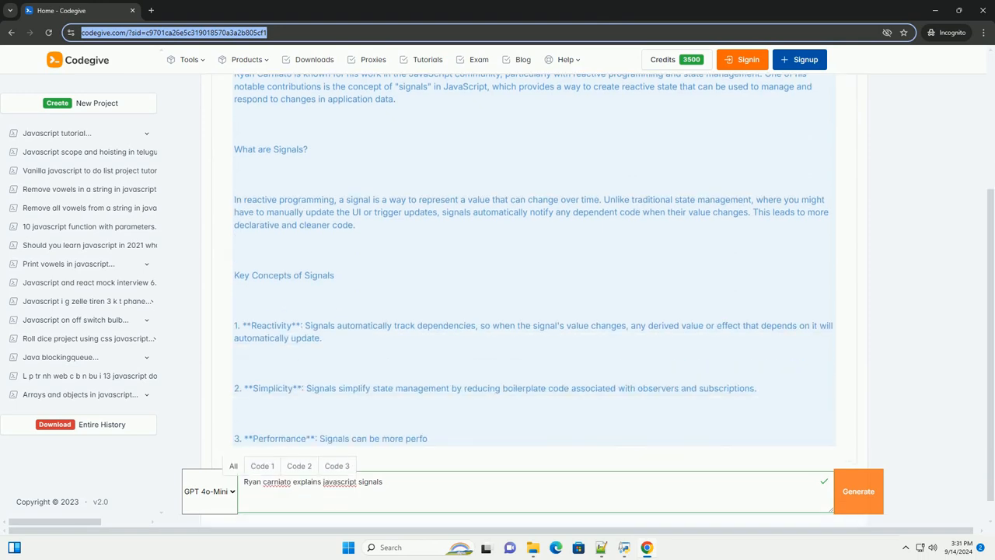
scroll("down", 3)
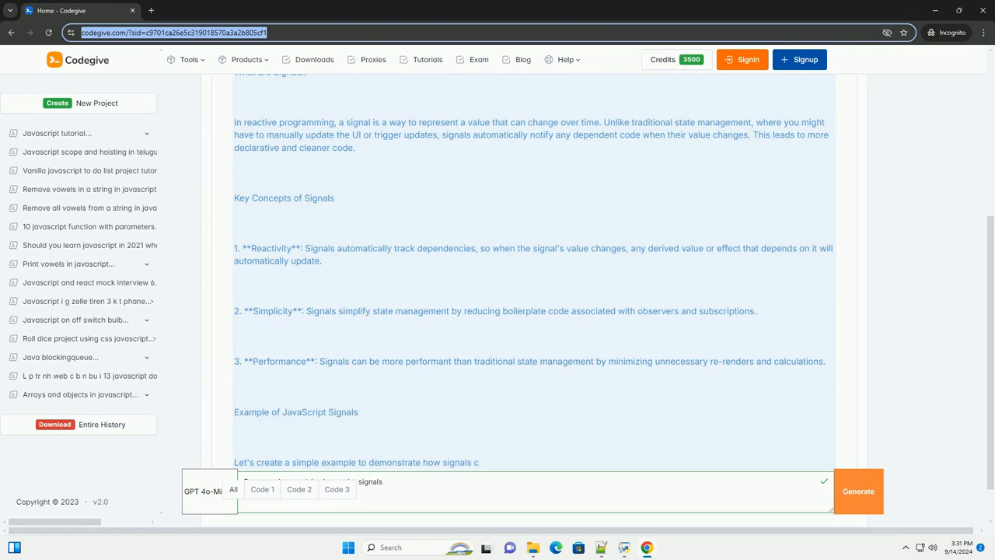
scroll("down", 3)
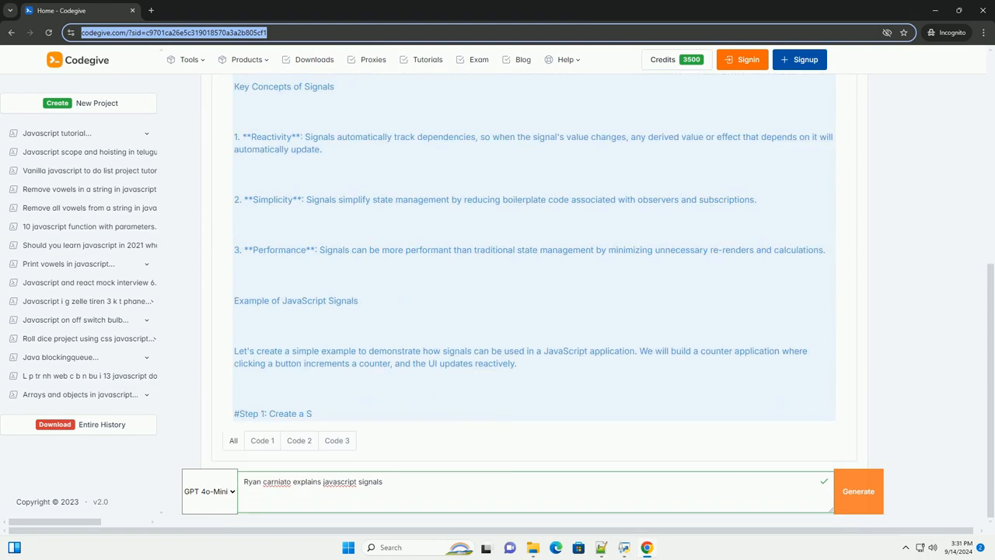
scroll("down", 3)
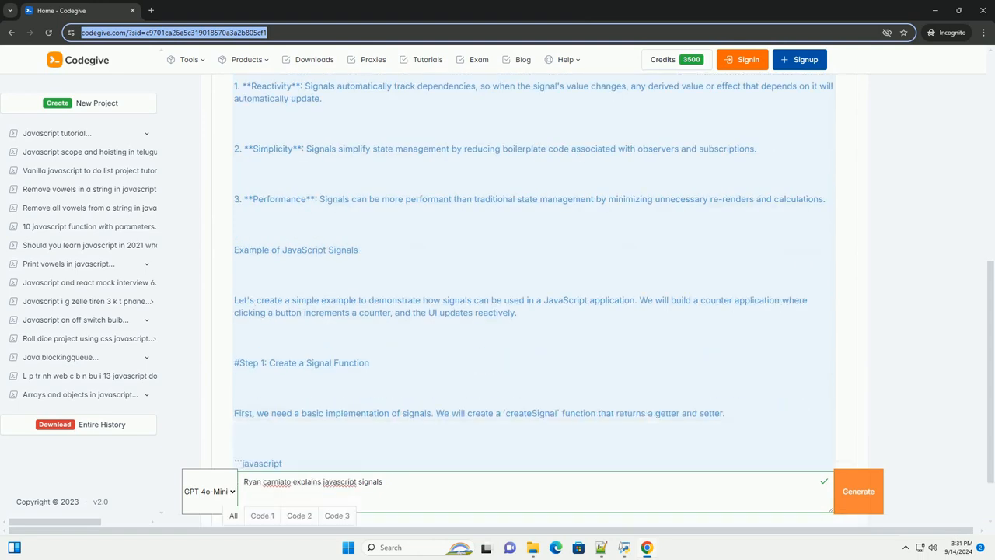
scroll("down", 3)
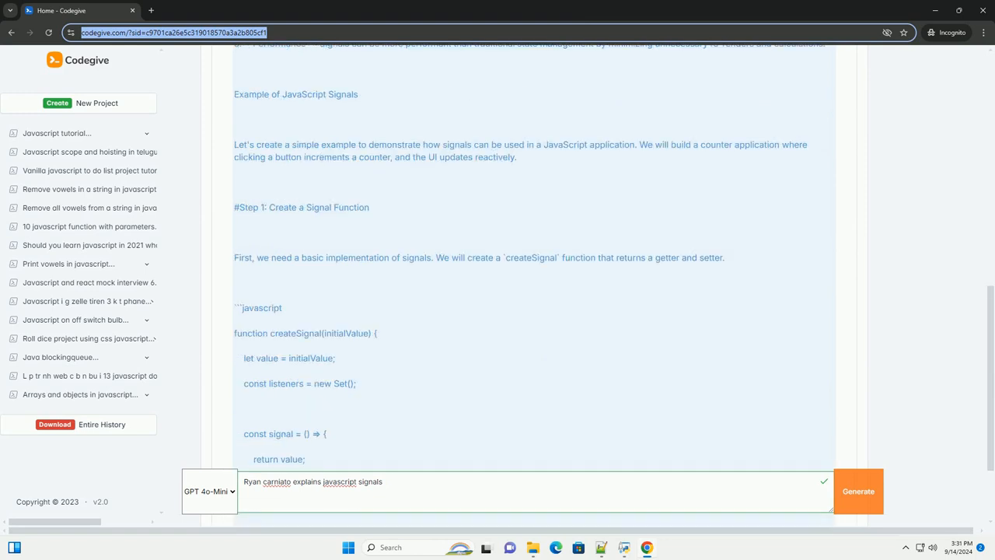
scroll("down", 3)
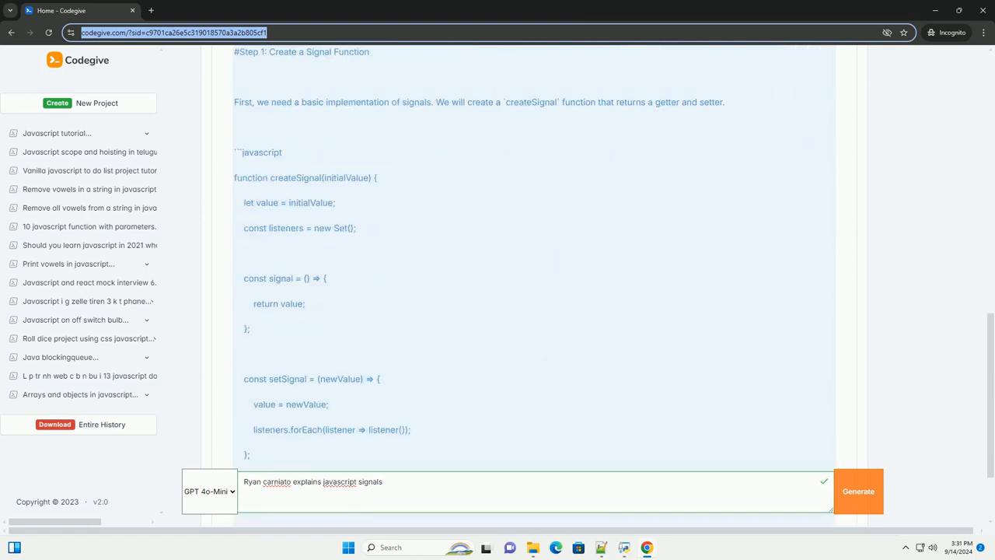
scroll("down", 3)
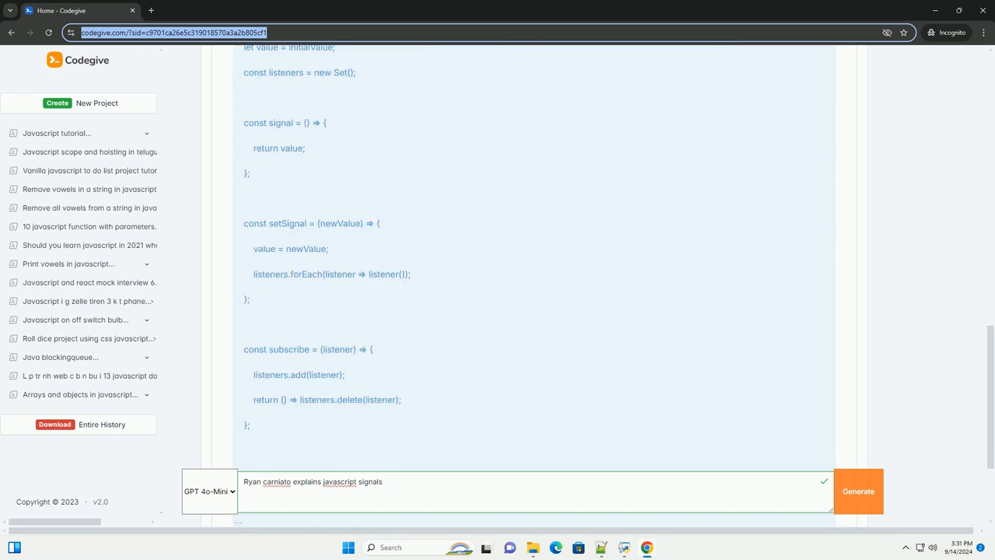
scroll("down", 3)
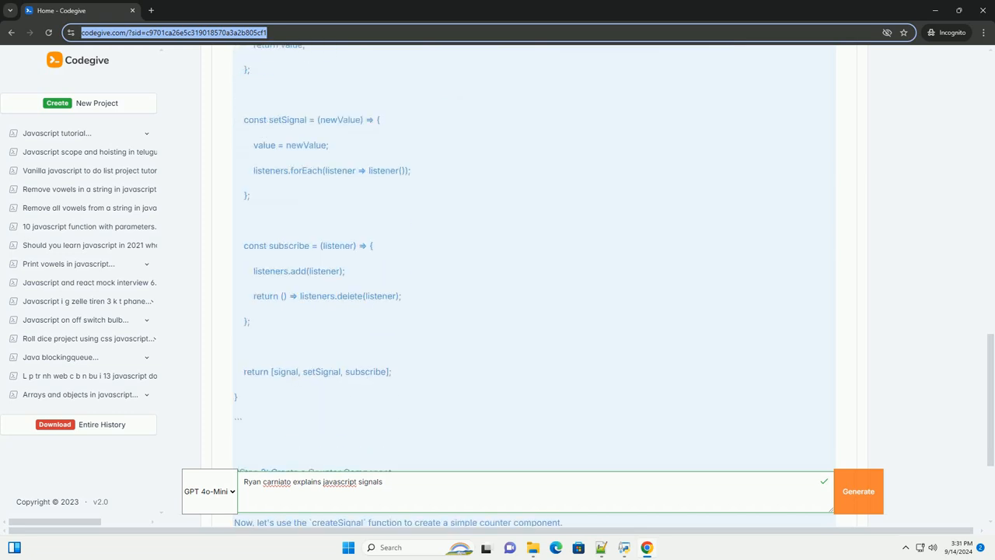
scroll("down", 3)
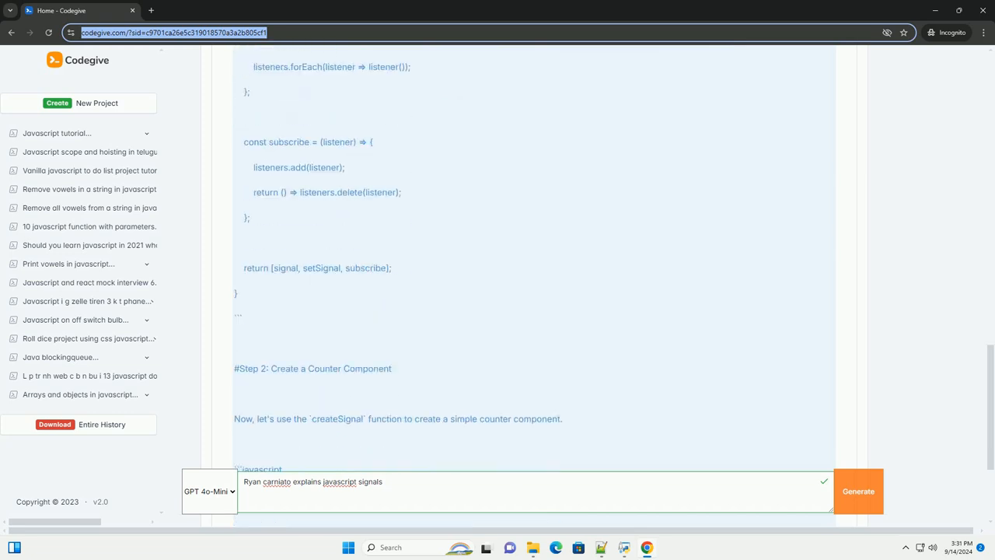
scroll("down", 3)
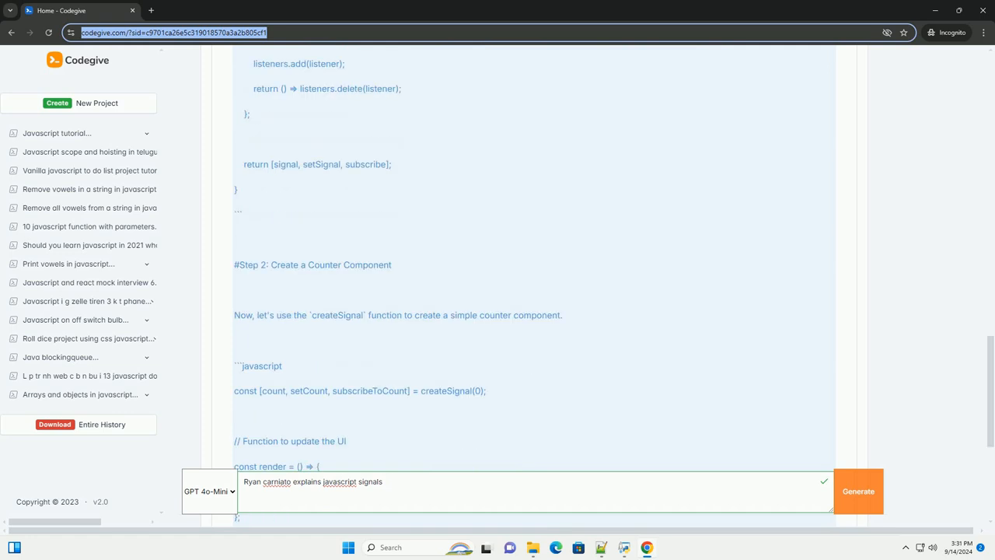
scroll("down", 3)
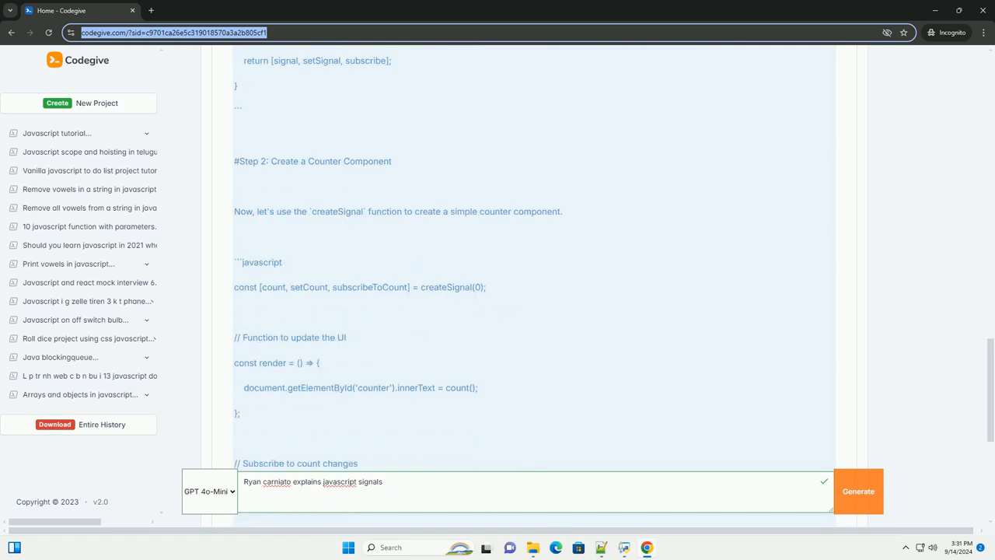
scroll("down", 3)
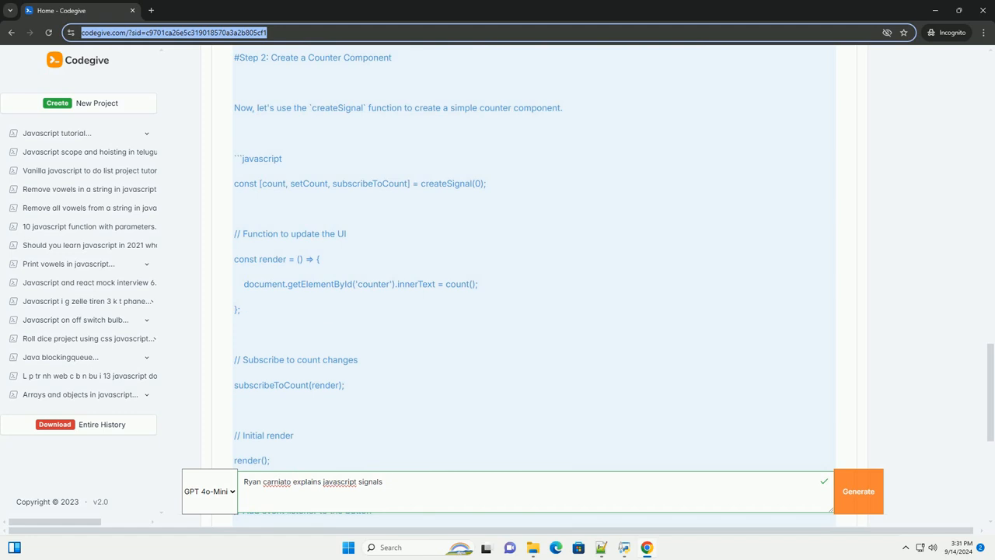
scroll("down", 3)
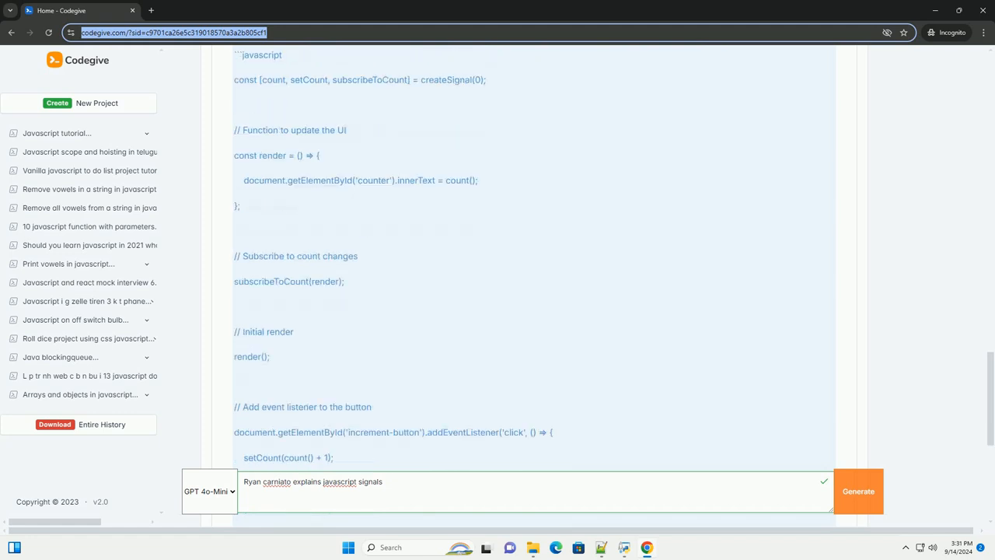
scroll("down", 3)
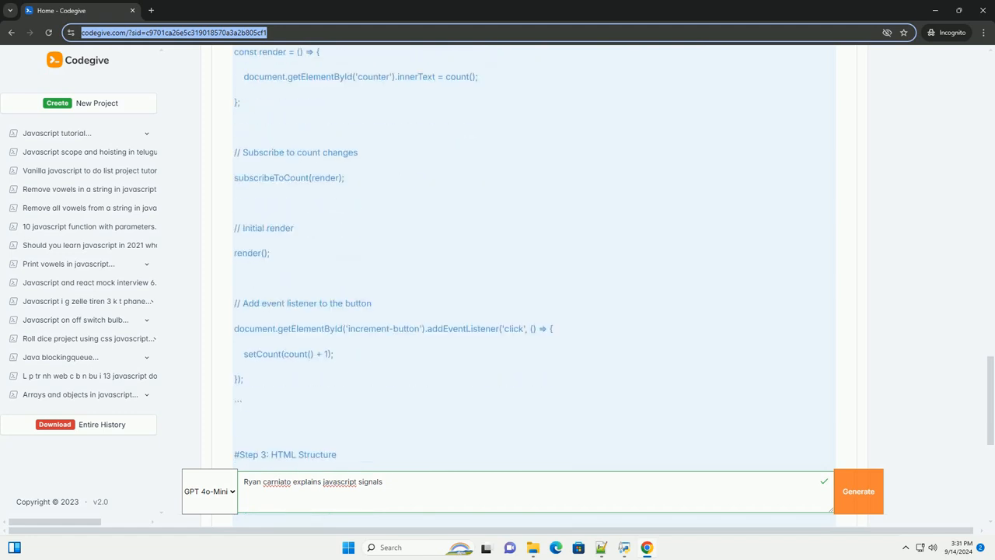
scroll("down", 3)
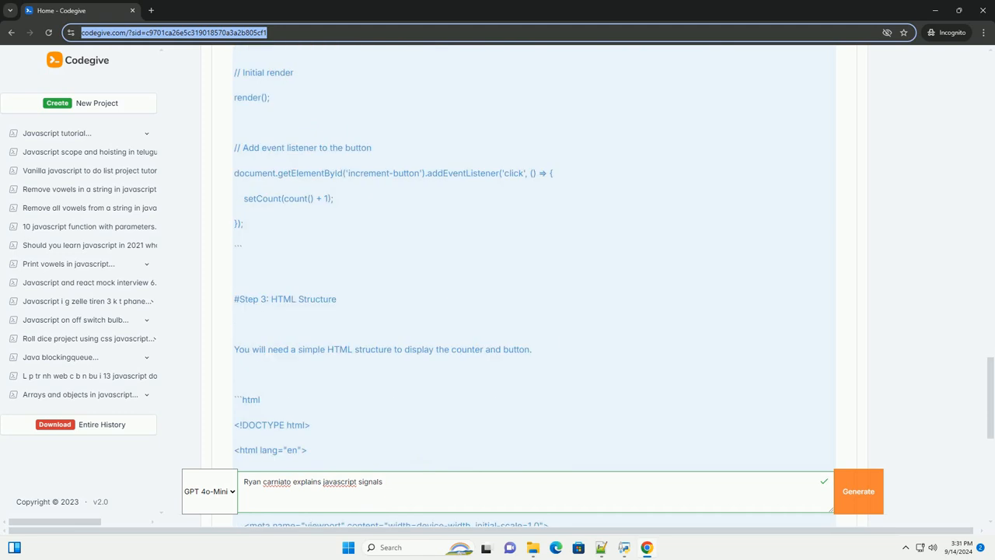
scroll("down", 3)
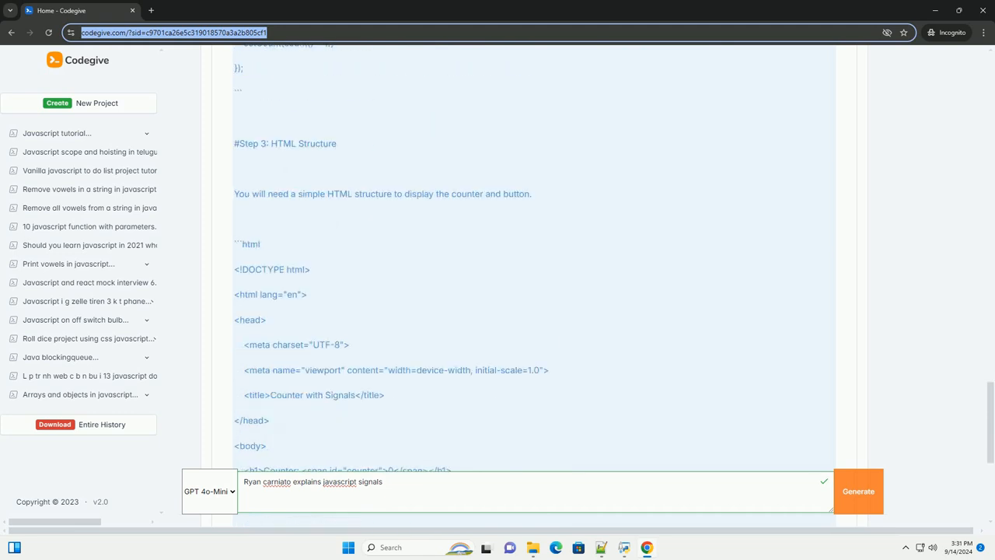
scroll("down", 3)
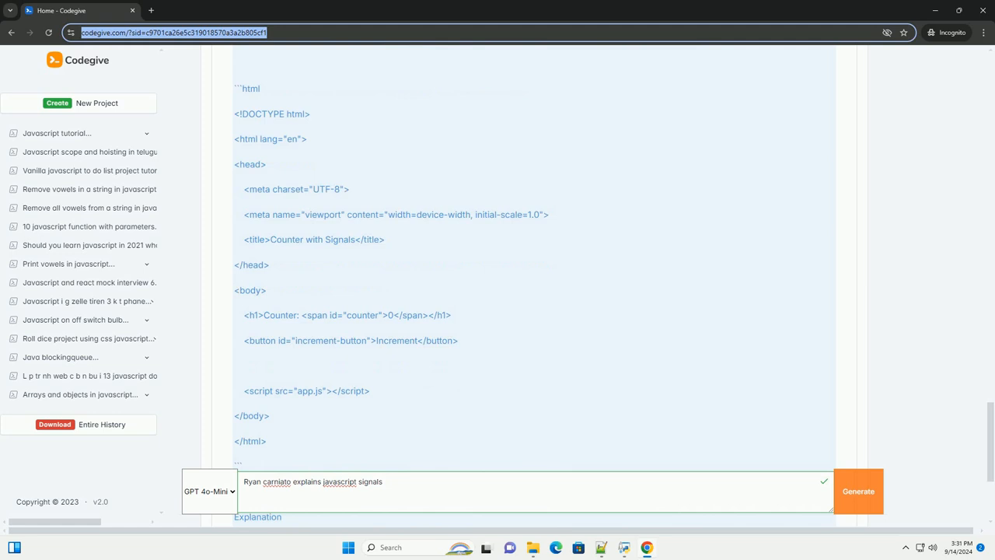
scroll("down", 3)
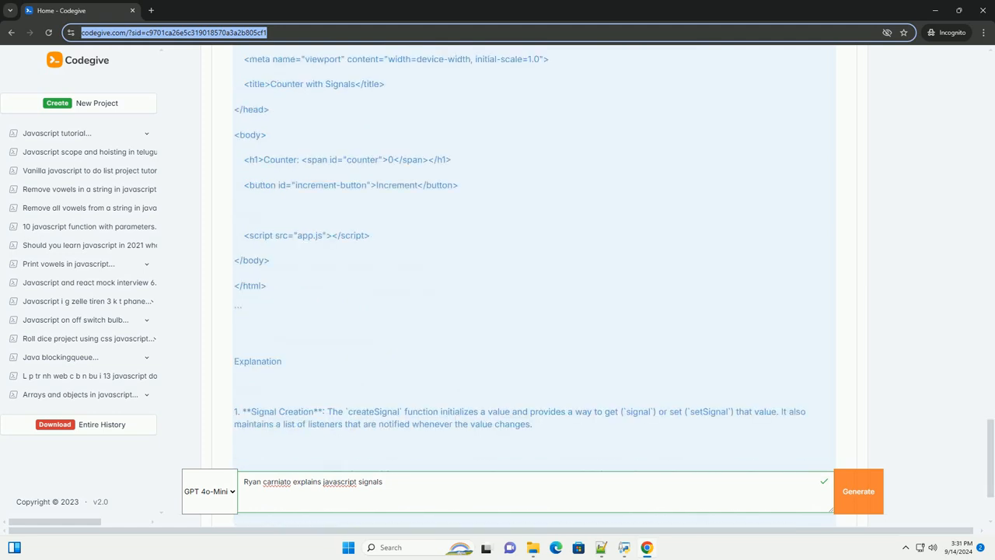
scroll("down", 3)
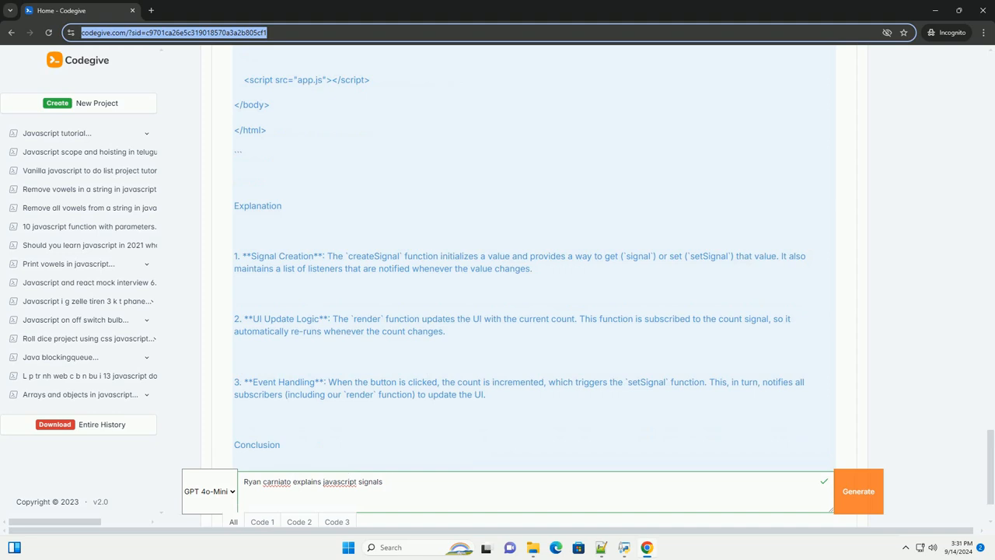
scroll("down", 3)
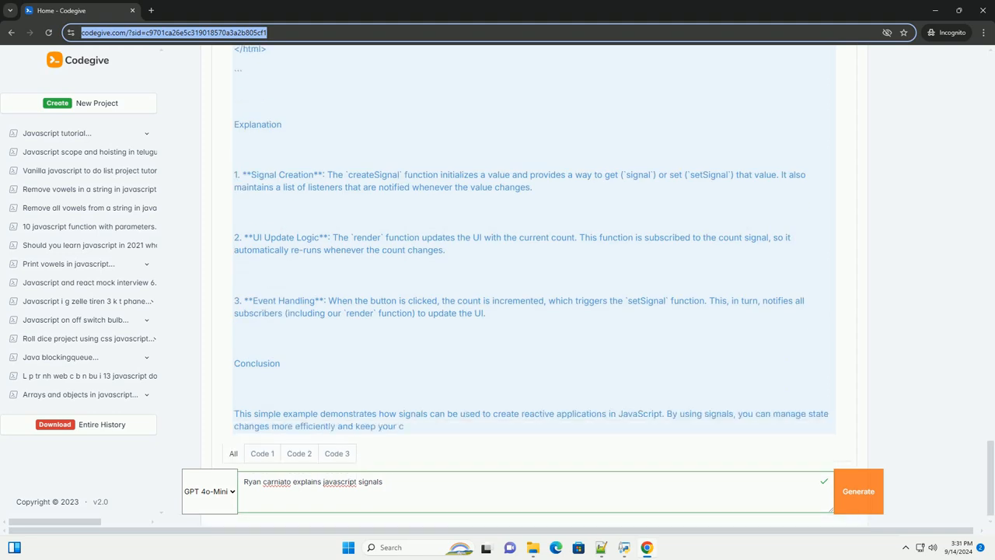
scroll("down", 3)
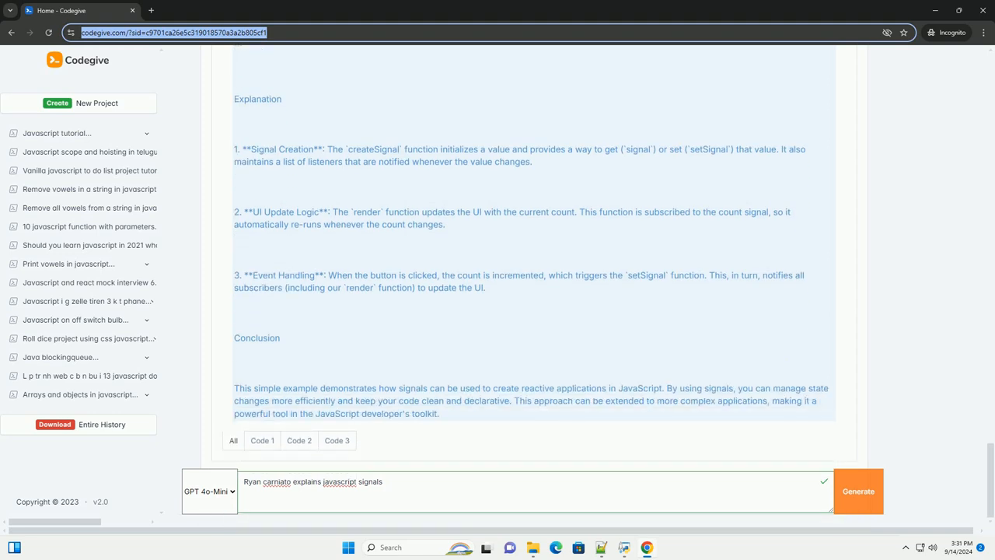